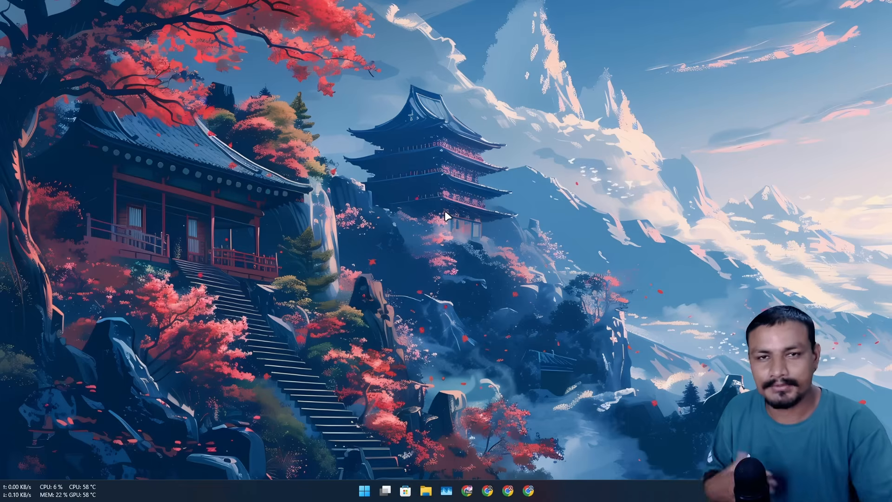
Step: Run the 1GB sequential benchmark on C:, reaching 513.32 MB/s read and 482.76 MB/s write
click(426, 490)
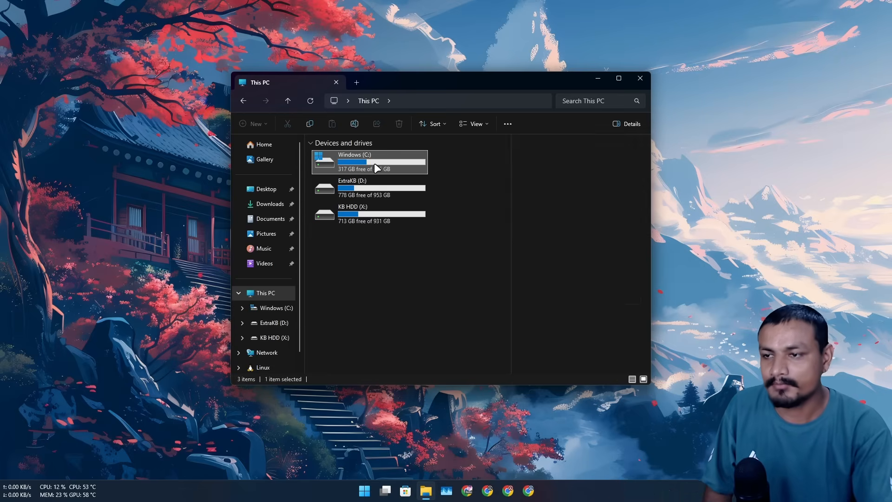
click(269, 204)
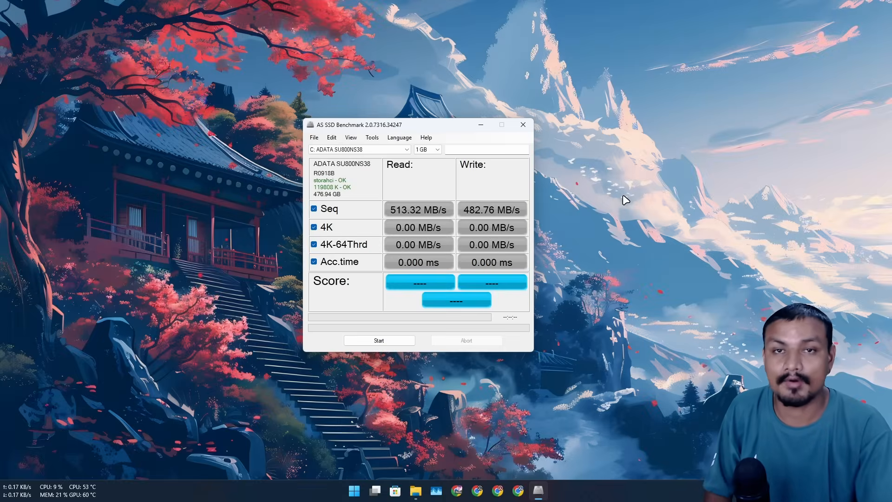
Step: Bring File Explorer forward on This PC showing Windows (C:), ExtraKB (D:) and KB HDD (X:)
click(425, 491)
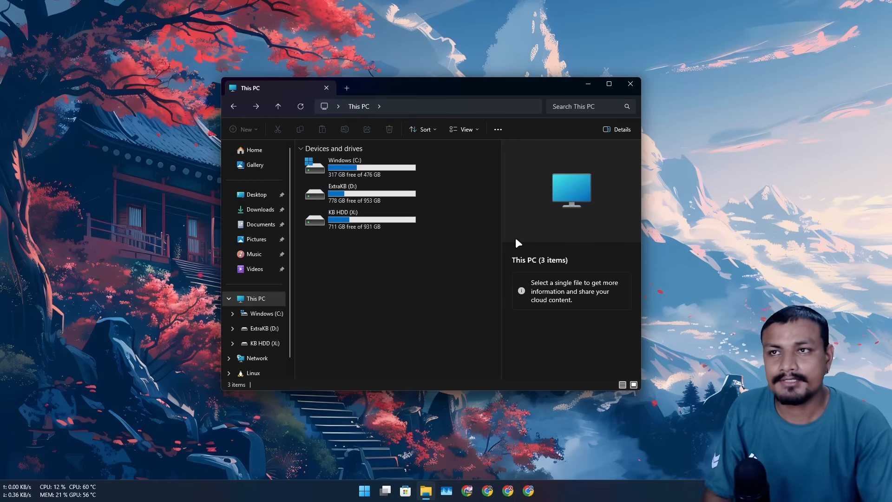